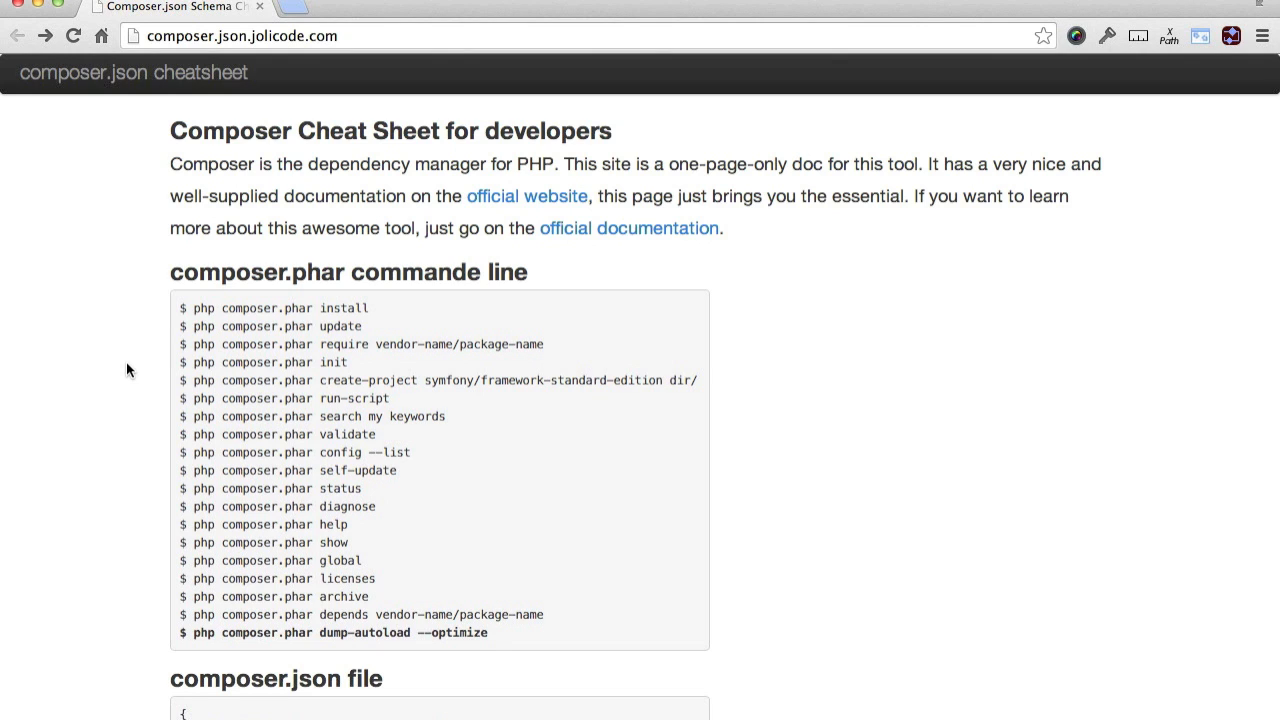
{"action": "mouse_move", "coordinate": [130, 344]}
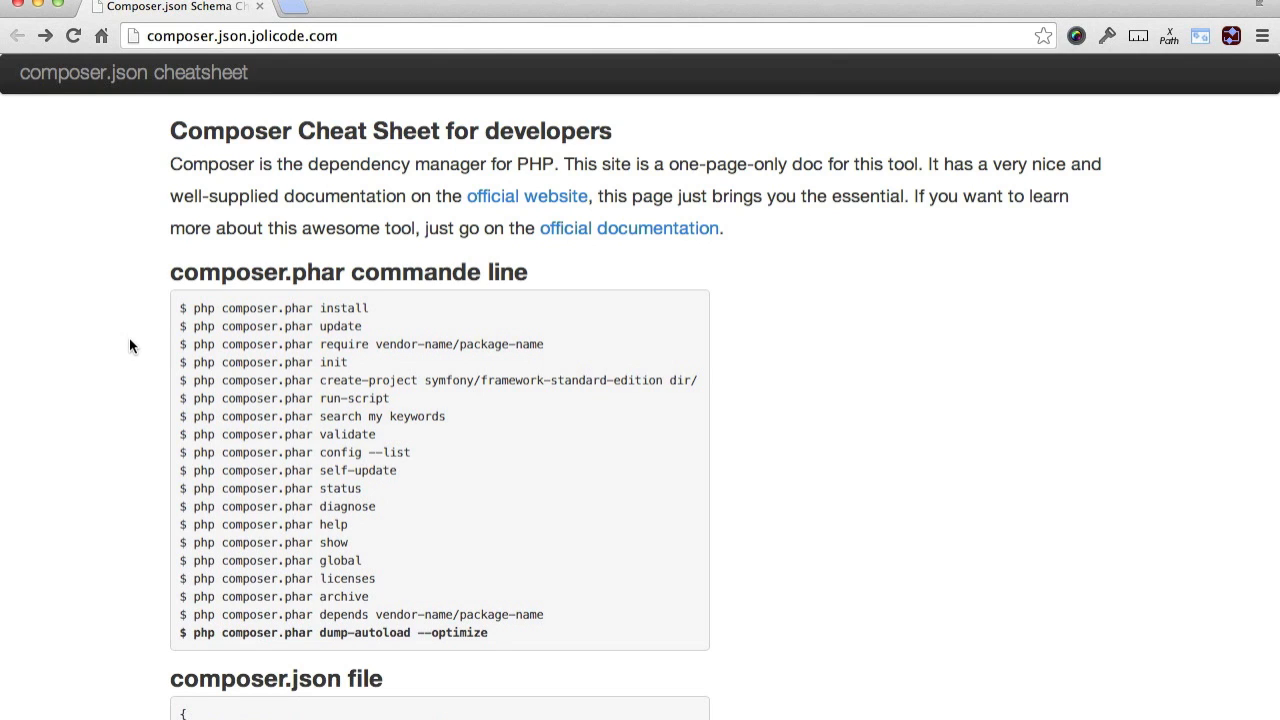
{"action": "mouse_move", "coordinate": [170, 310]}
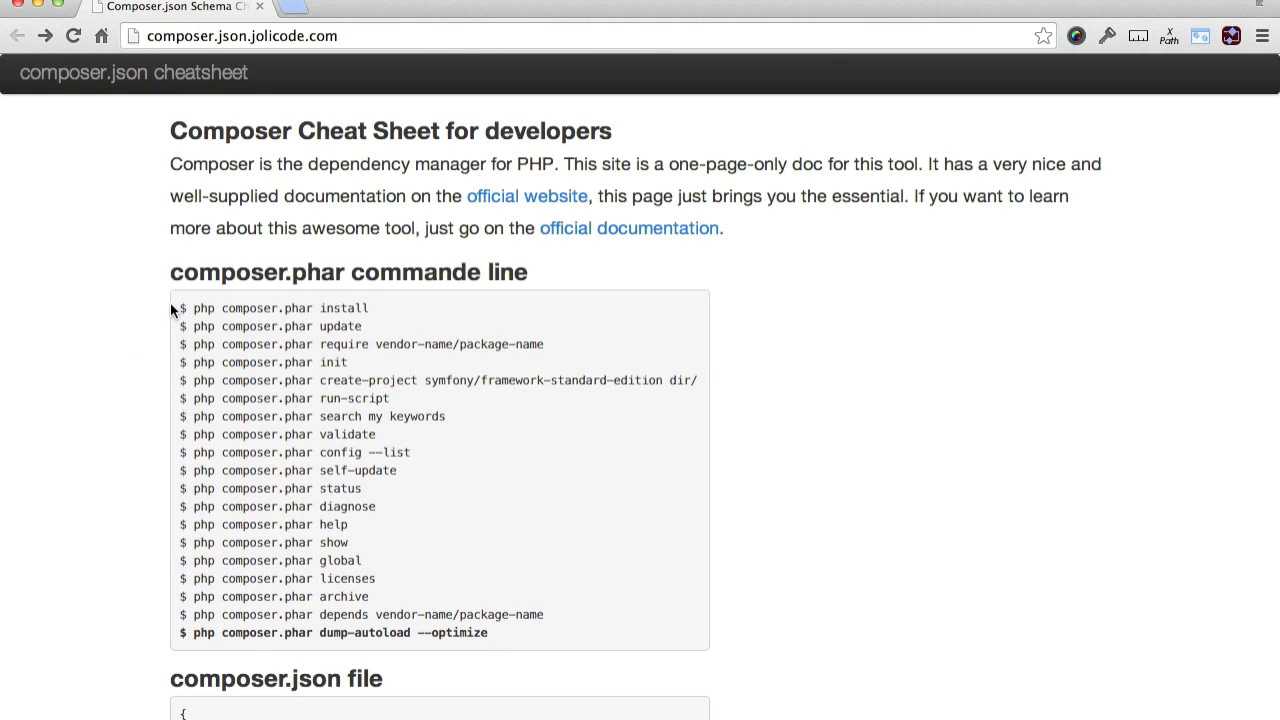
{"action": "mouse_move", "coordinate": [126, 588]}
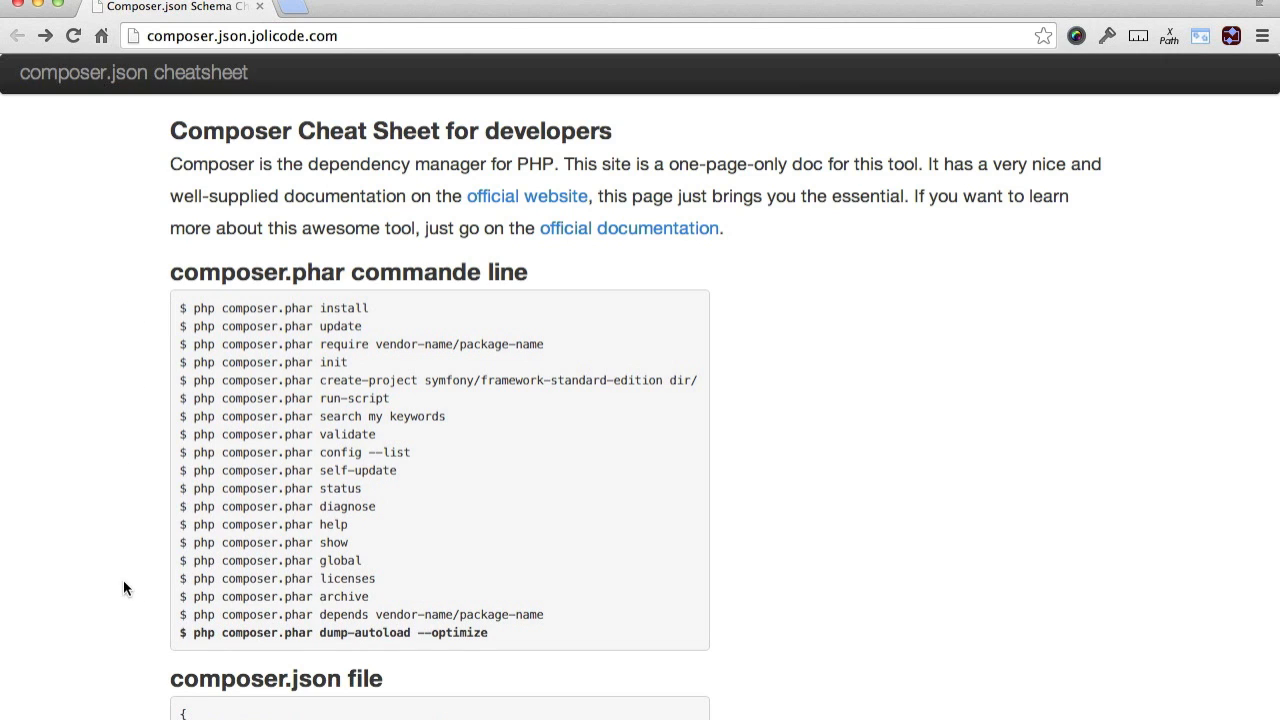
{"action": "mouse_move", "coordinate": [128, 360]}
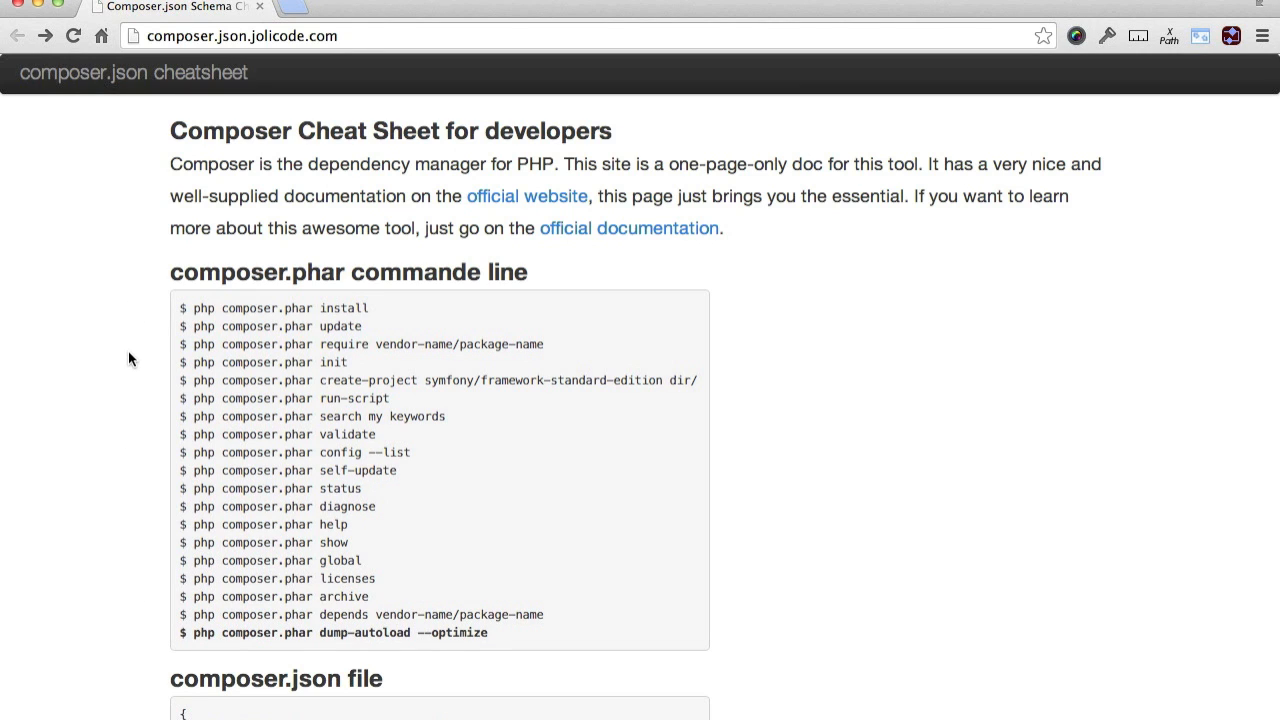
{"action": "mouse_move", "coordinate": [130, 338]}
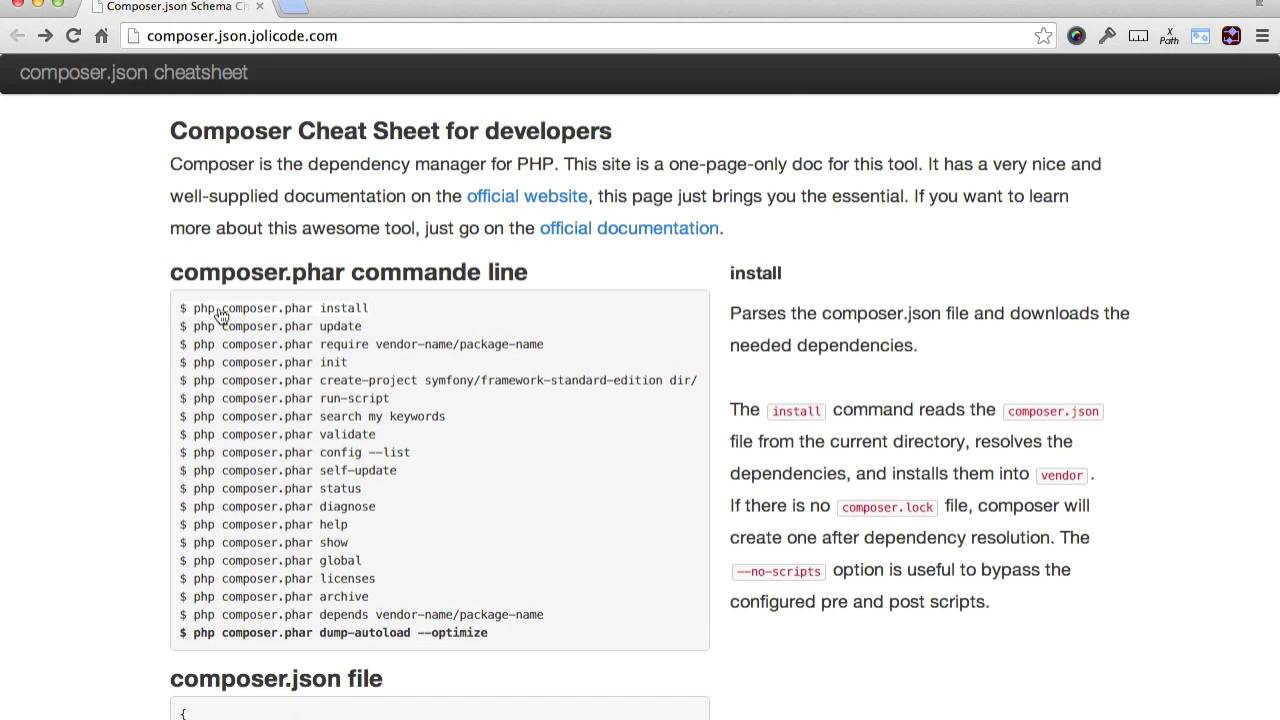
{"action": "mouse_move", "coordinate": [224, 318]}
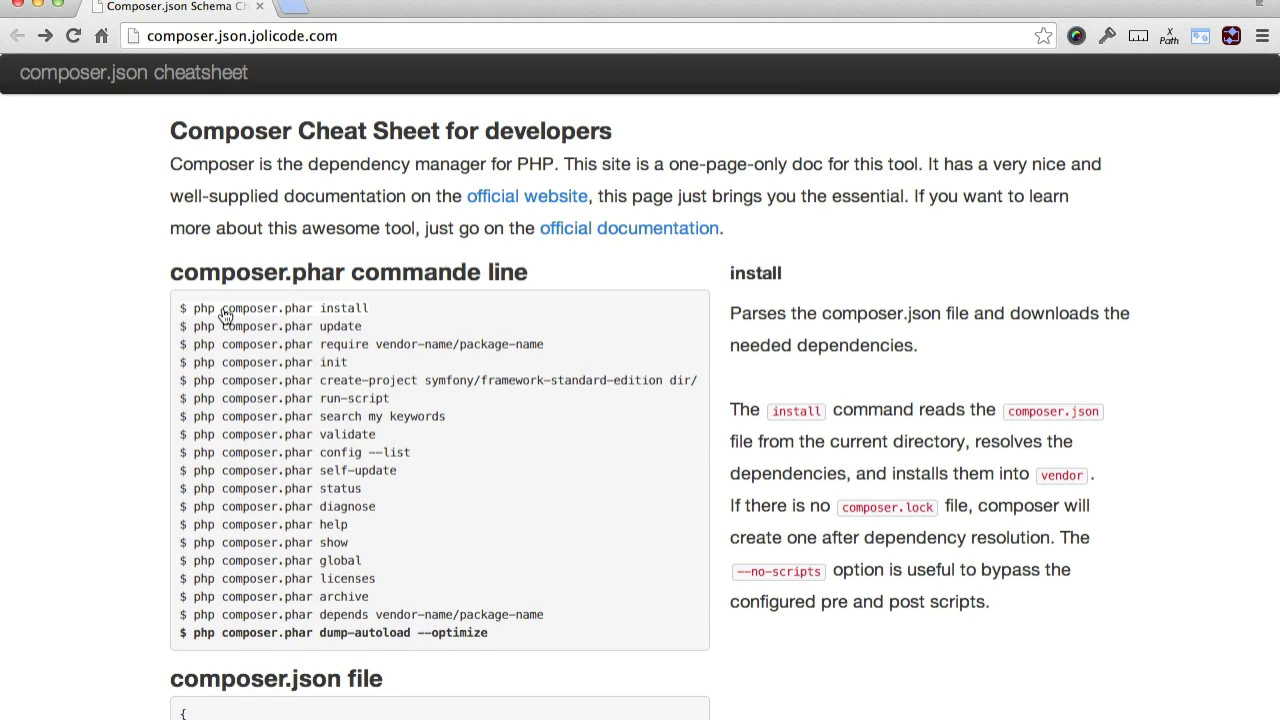
{"action": "mouse_move", "coordinate": [156, 474]}
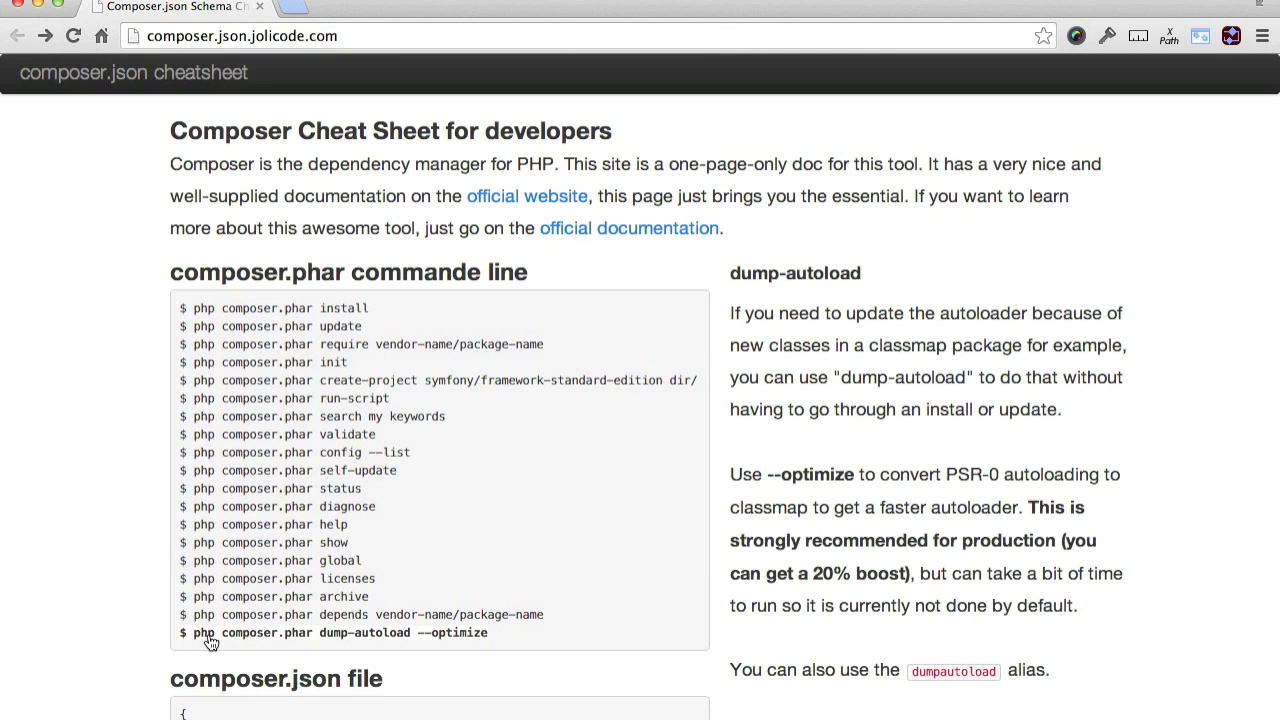
{"action": "mouse_move", "coordinate": [128, 640]}
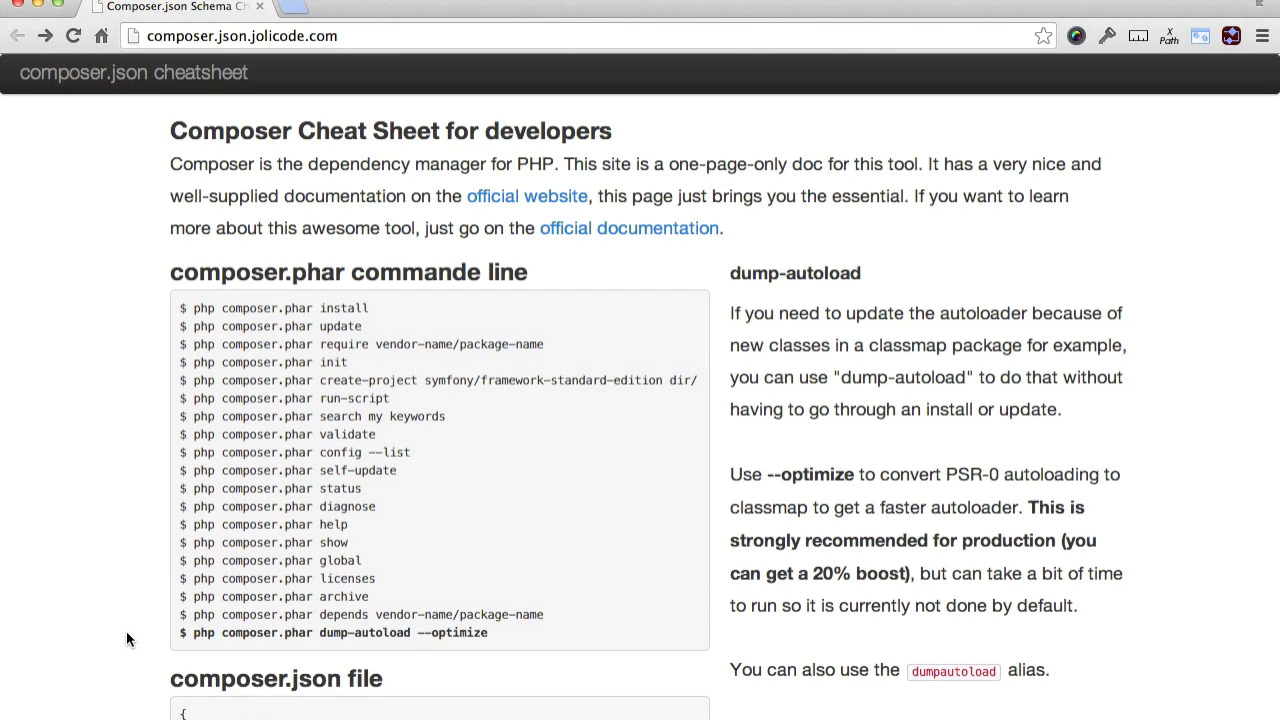
- Show the dump-autoload --optimize description and bring the sample composer.json into view
{"action": "scroll", "scroll_direction": "down", "scroll_amount": 3}
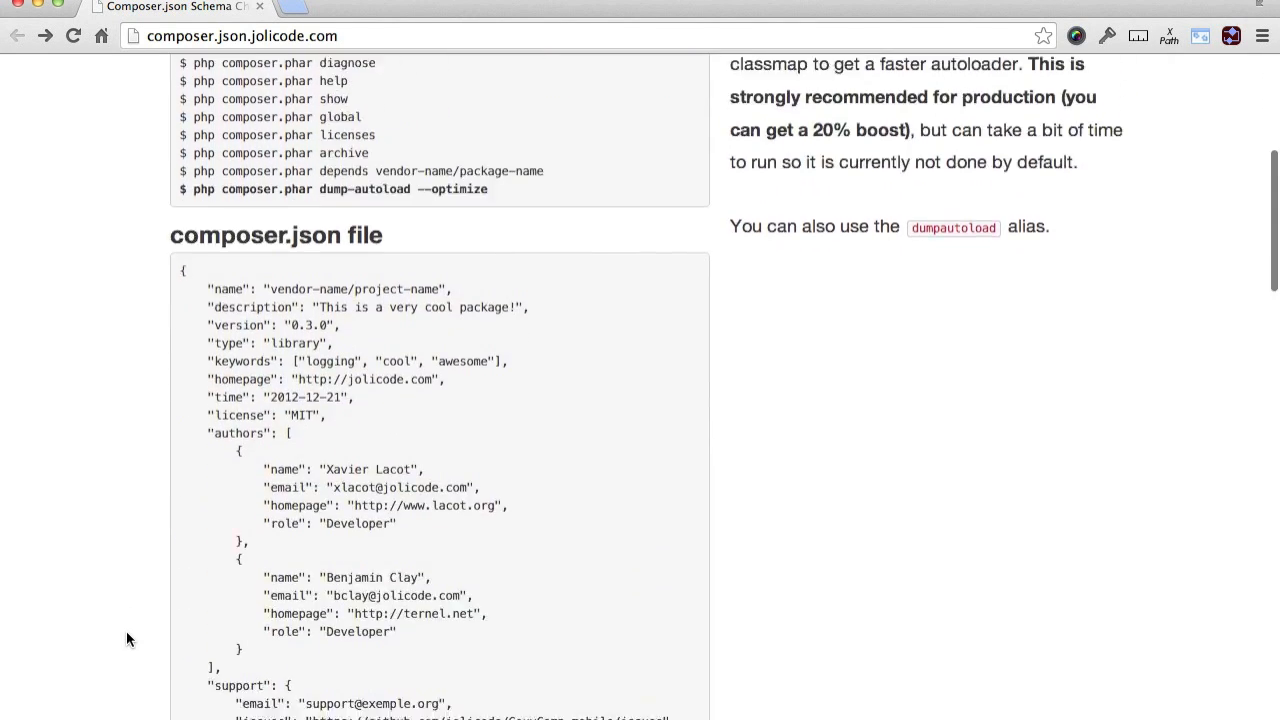
- Show the support key description with its email, issues, forum and wiki entries
{"action": "scroll", "scroll_direction": "down", "scroll_amount": 3}
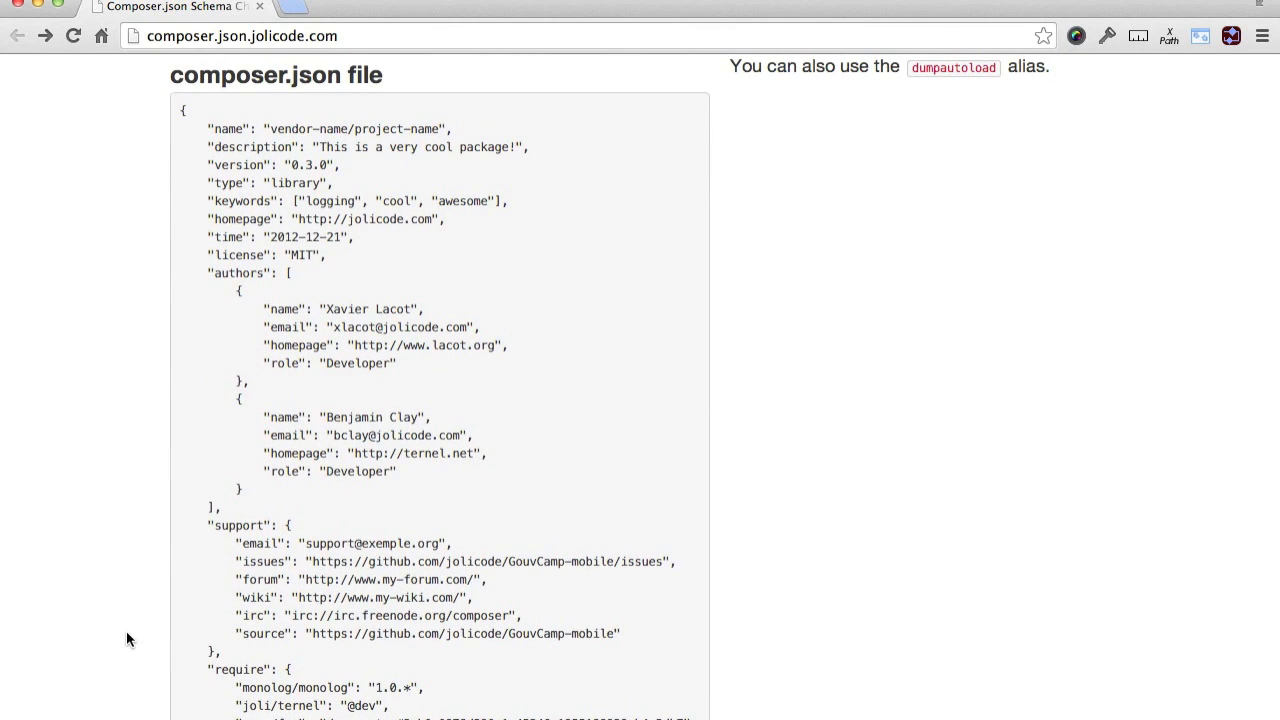
{"action": "mouse_move", "coordinate": [144, 430]}
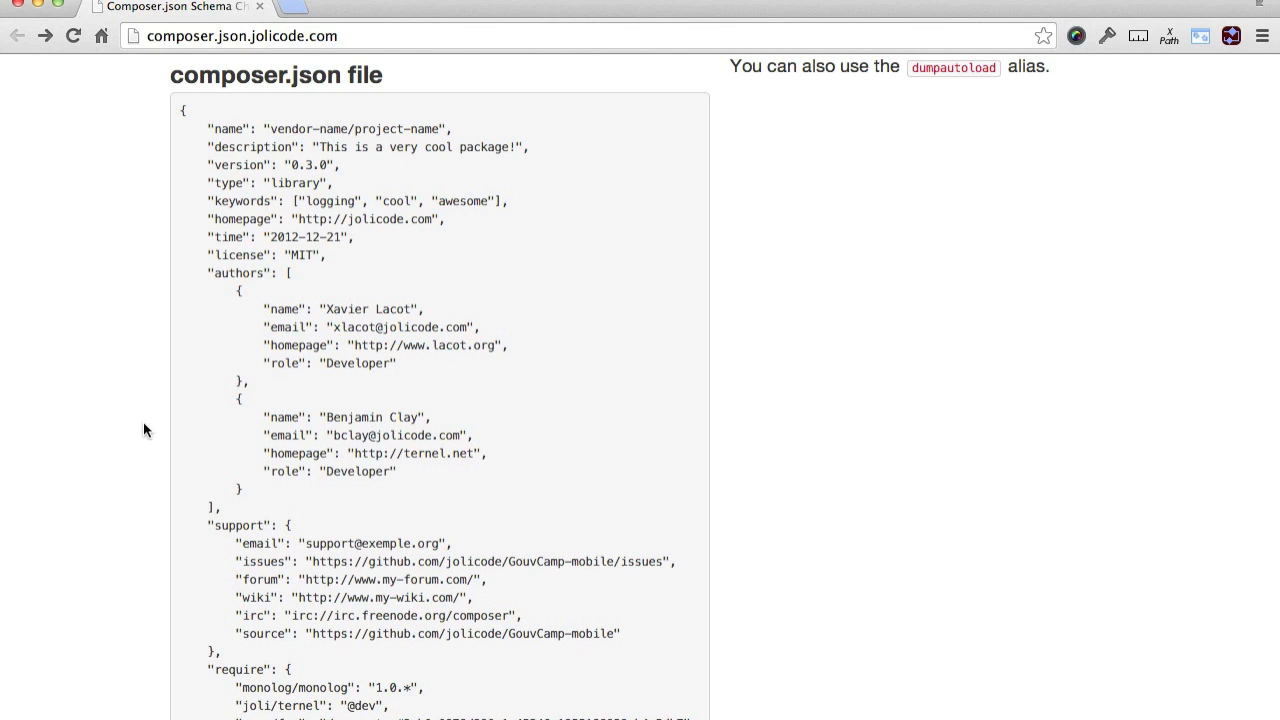
{"action": "mouse_move", "coordinate": [148, 212]}
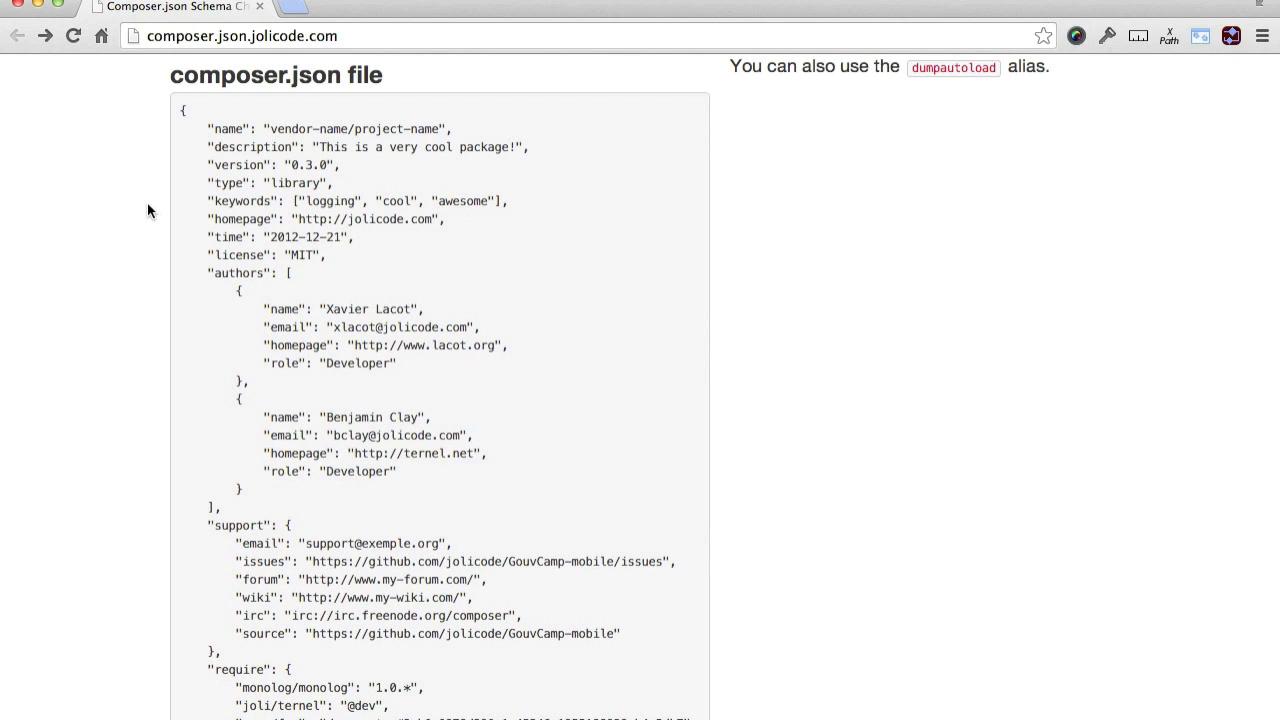
{"action": "mouse_move", "coordinate": [240, 200]}
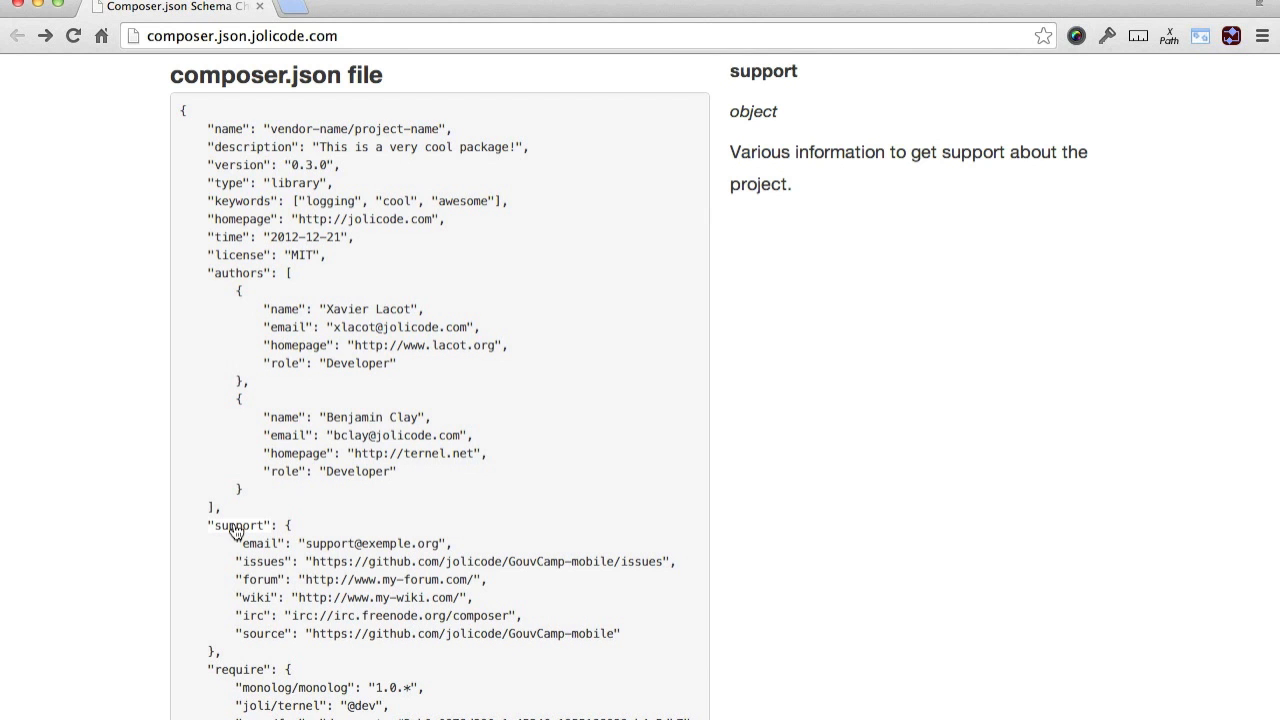
- Show the autoload key explanation covering PSR-4, PSR-0, classmap and files mappings
{"action": "scroll", "scroll_direction": "down", "scroll_amount": 3}
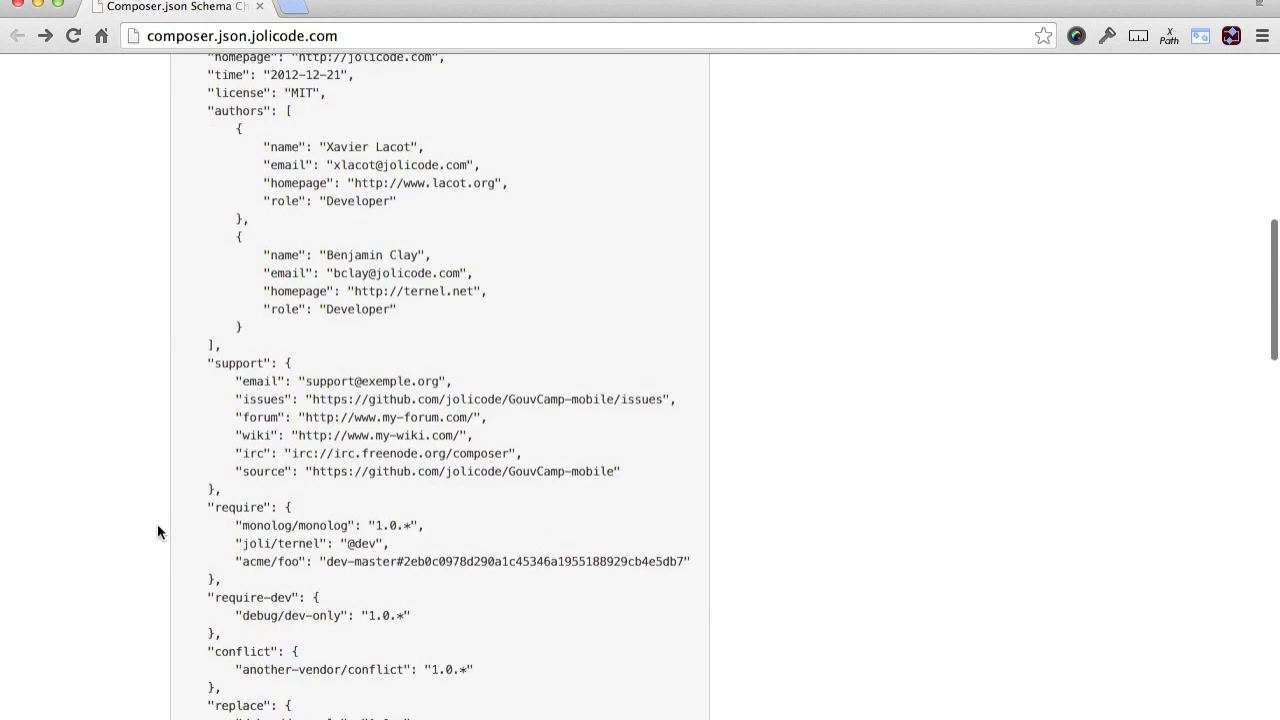
{"action": "scroll", "scroll_direction": "down", "scroll_amount": 3}
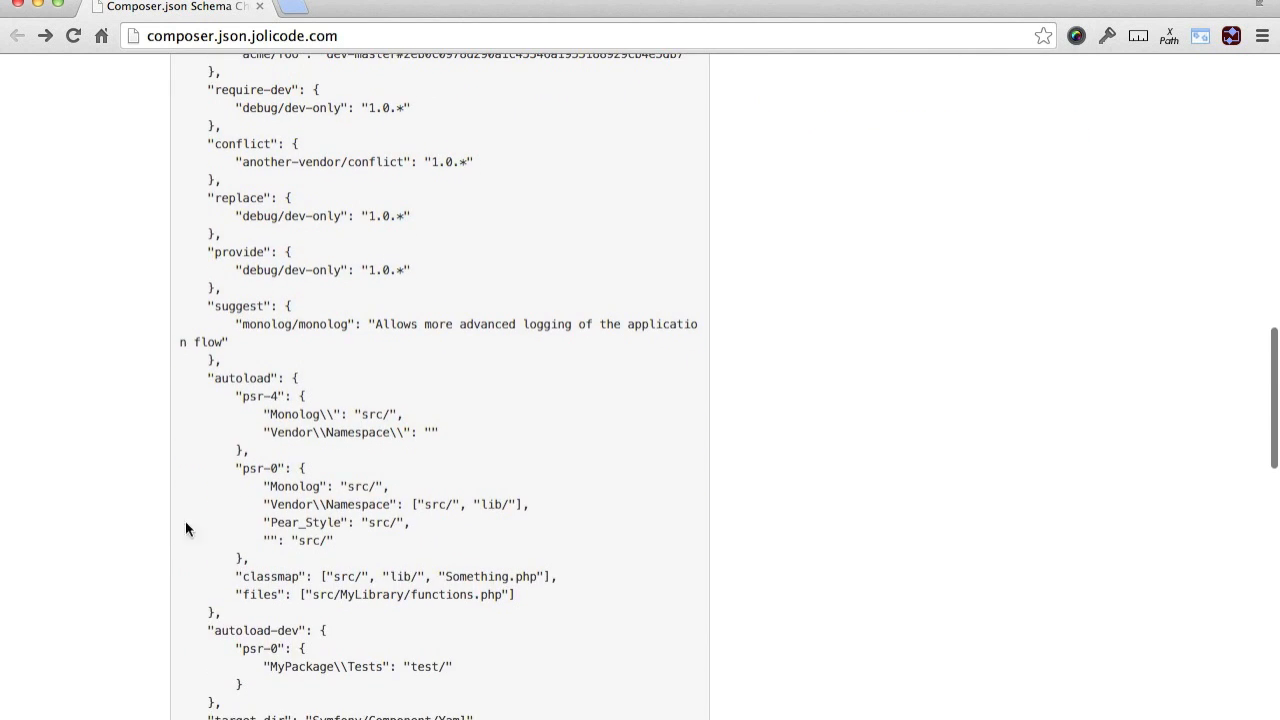
{"action": "left_click", "coordinate": [238, 376]}
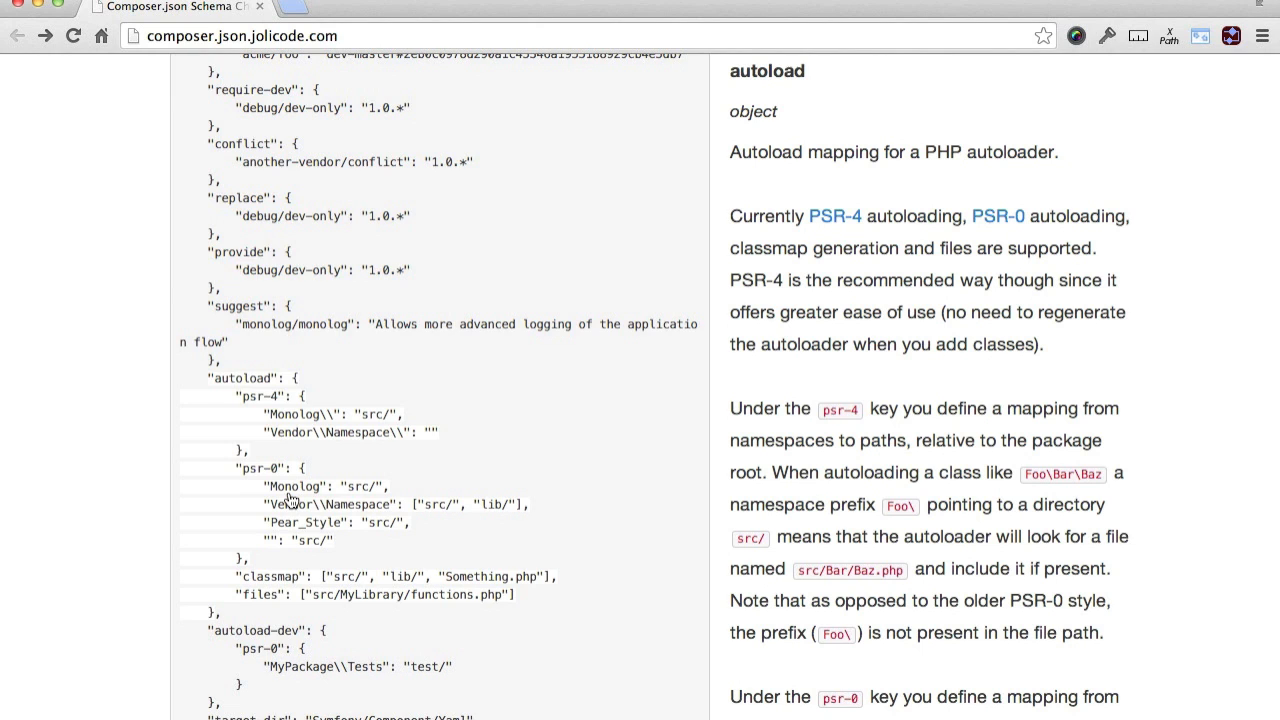